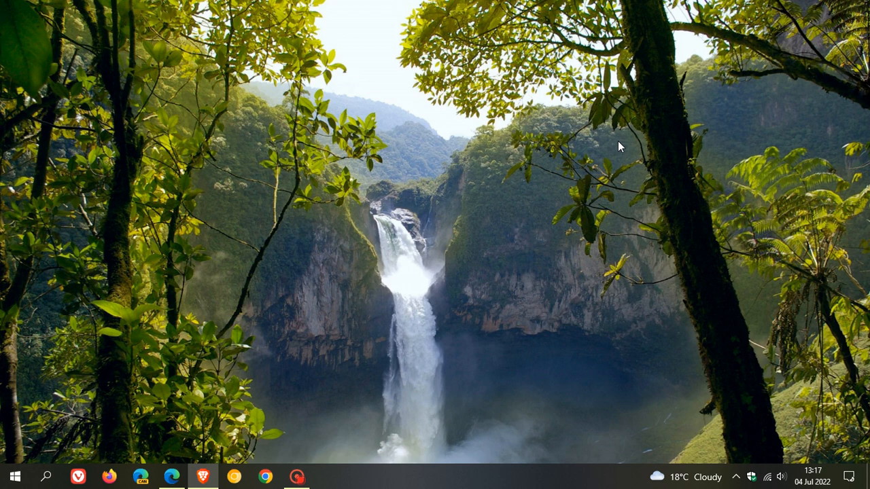
pyautogui.moveTo(539, 257)
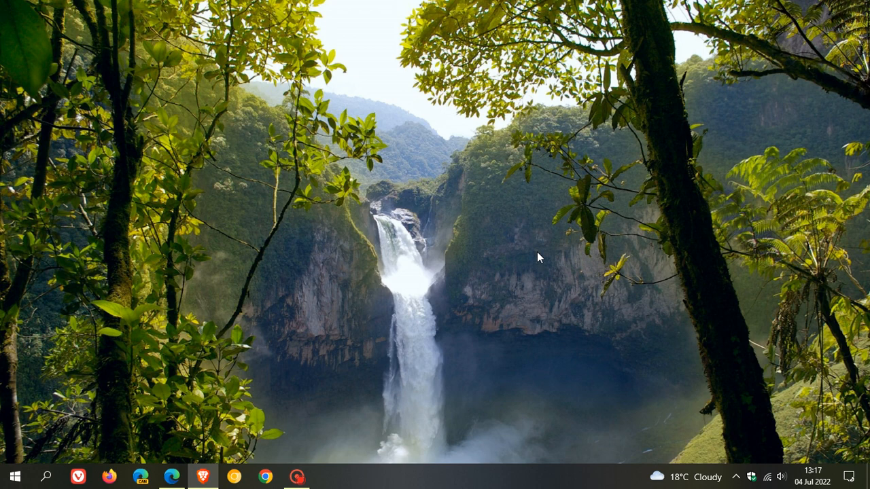
pyautogui.moveTo(523, 183)
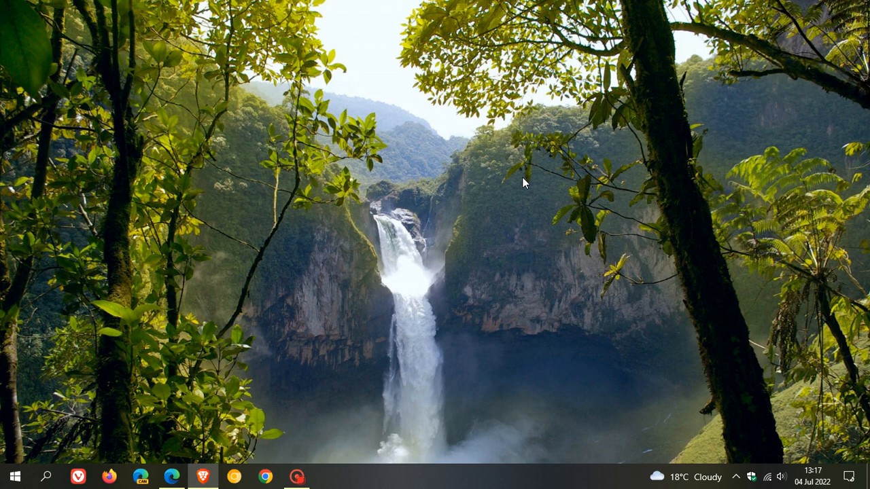
pyautogui.moveTo(498, 246)
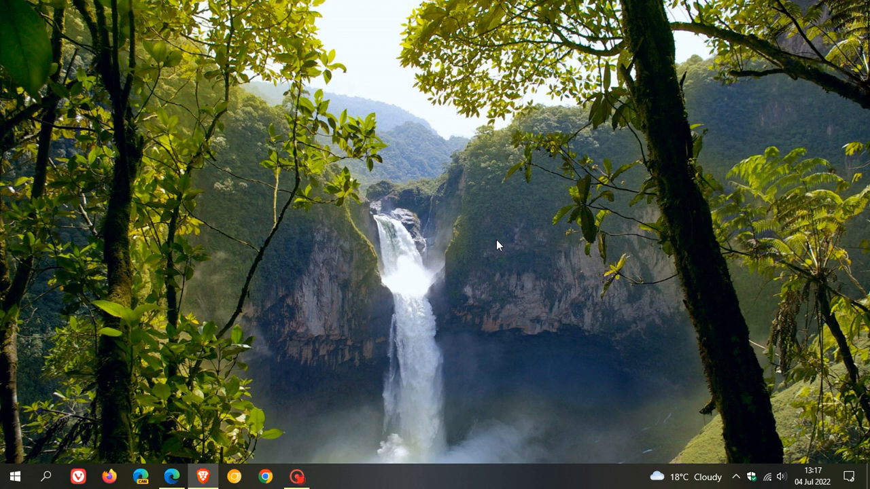
pyautogui.moveTo(461, 256)
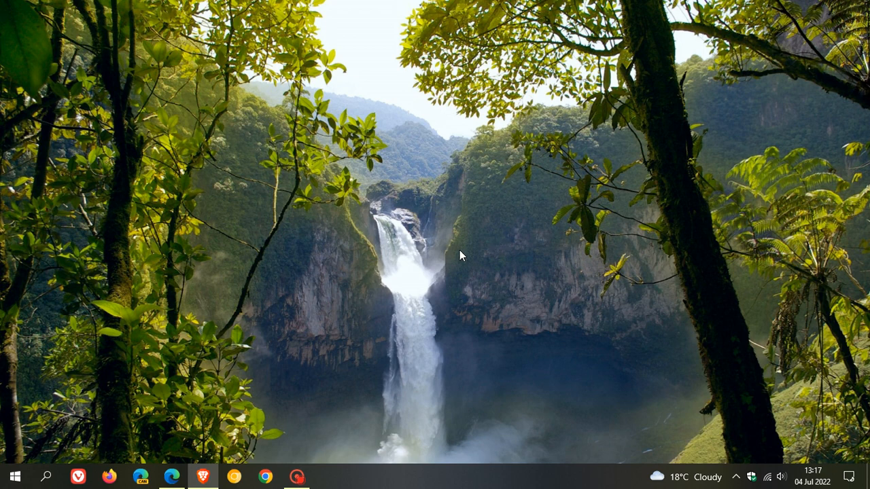
# Show the 'Get a Windows 11 development environment' page with VMware, Hyper-V, VirtualBox and Parallels downloads.
pyautogui.click(171, 476)
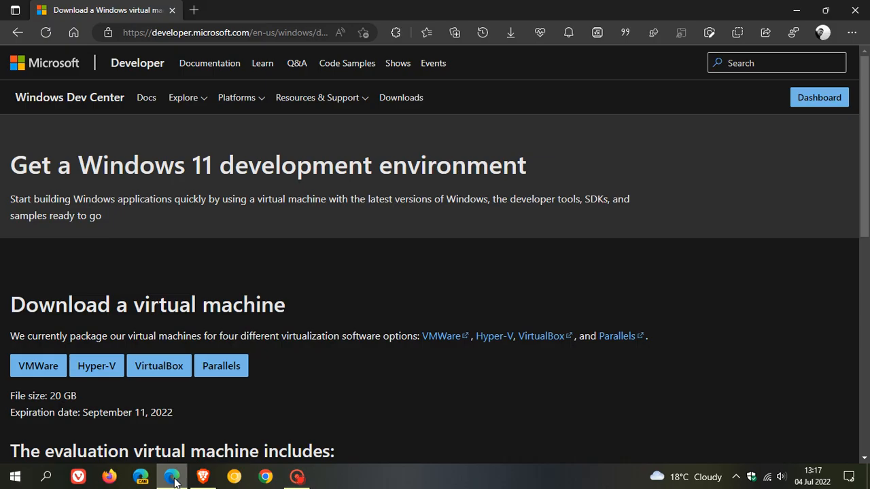
pyautogui.moveTo(532, 384)
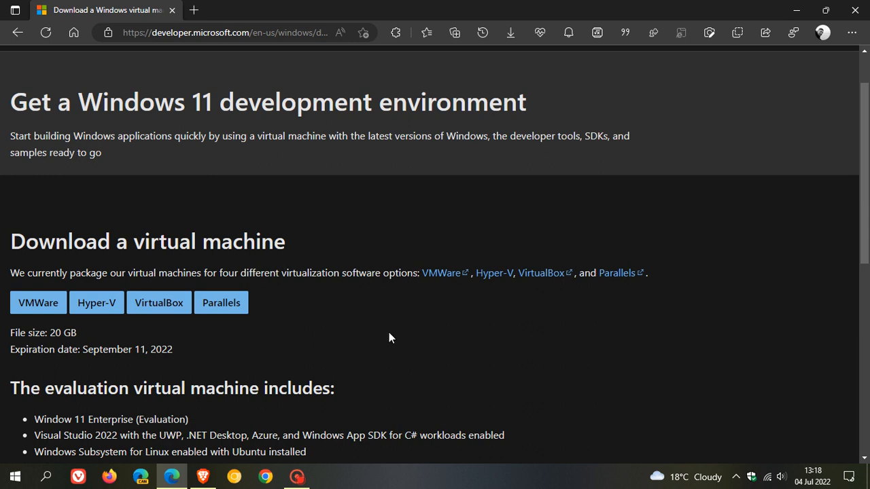
pyautogui.moveTo(551, 295)
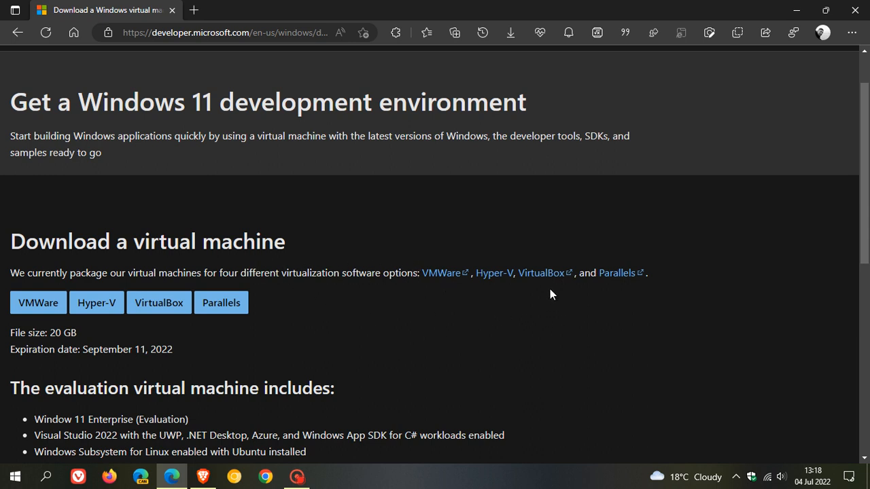
pyautogui.click(38, 302)
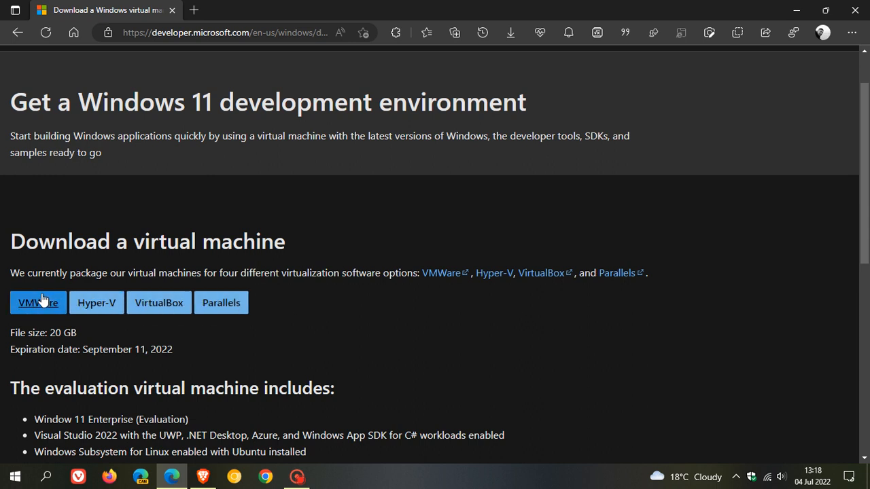
pyautogui.moveTo(311, 319)
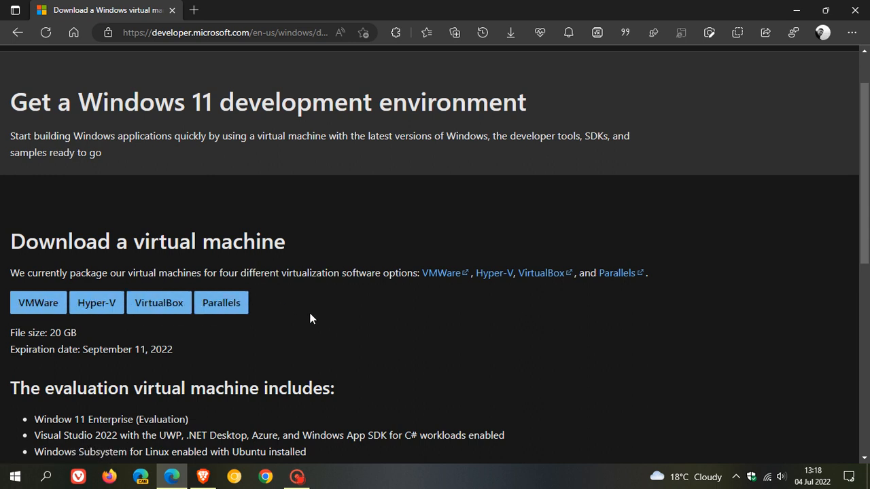
pyautogui.moveTo(524, 314)
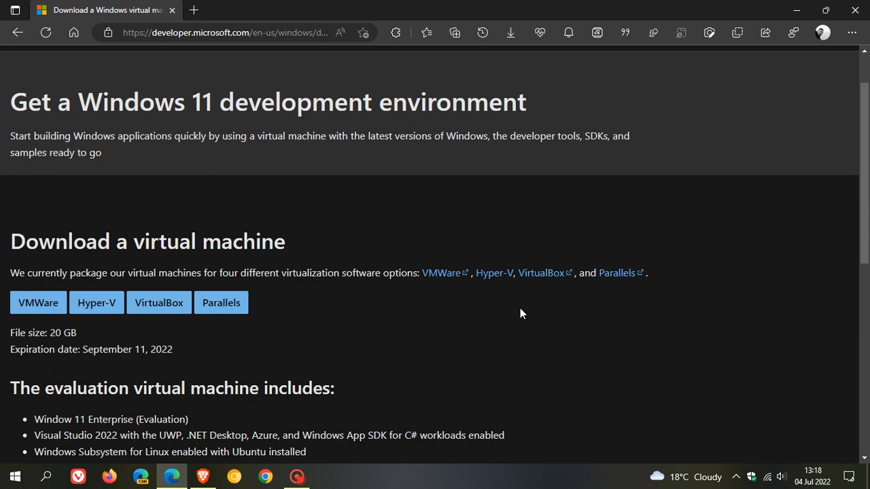
pyautogui.moveTo(539, 310)
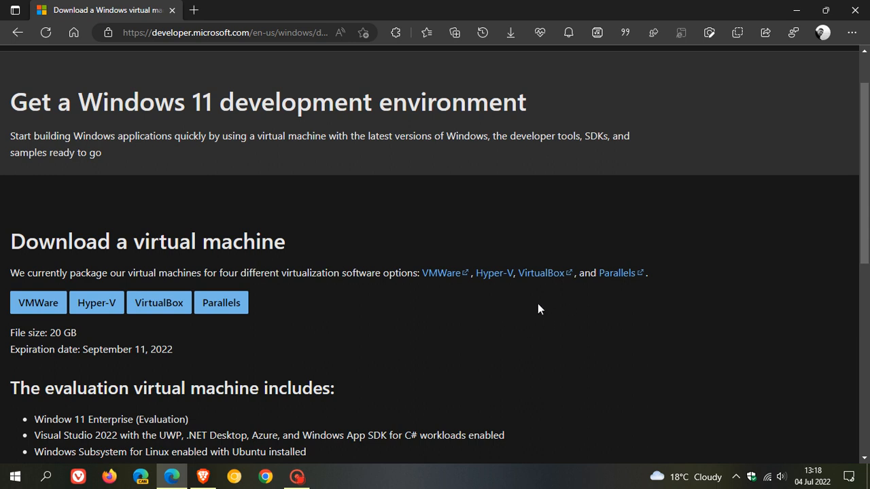
pyautogui.moveTo(551, 315)
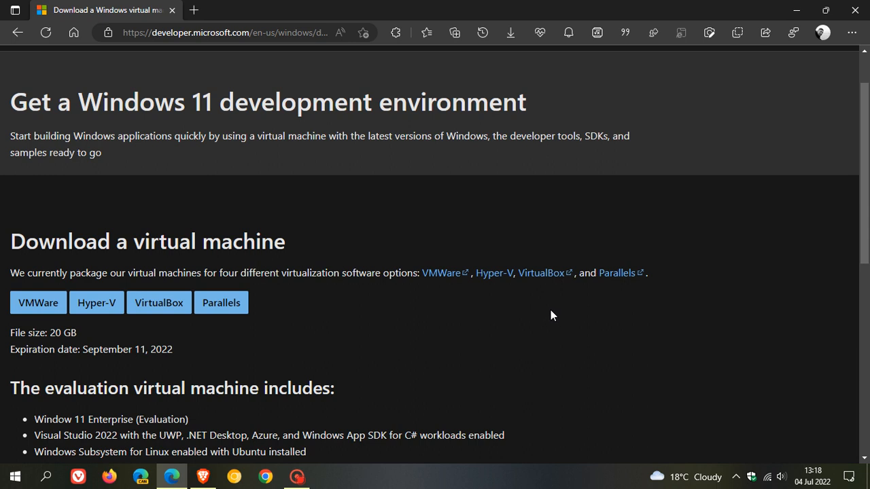
pyautogui.moveTo(479, 321)
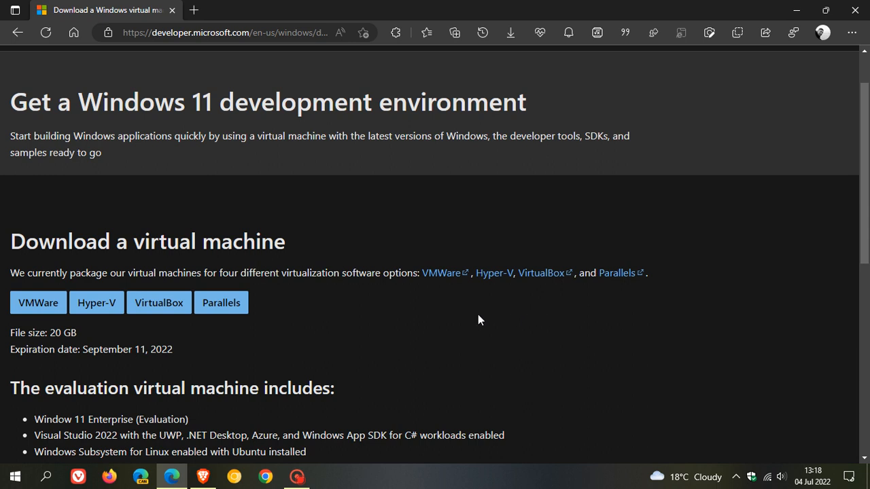
pyautogui.moveTo(207, 340)
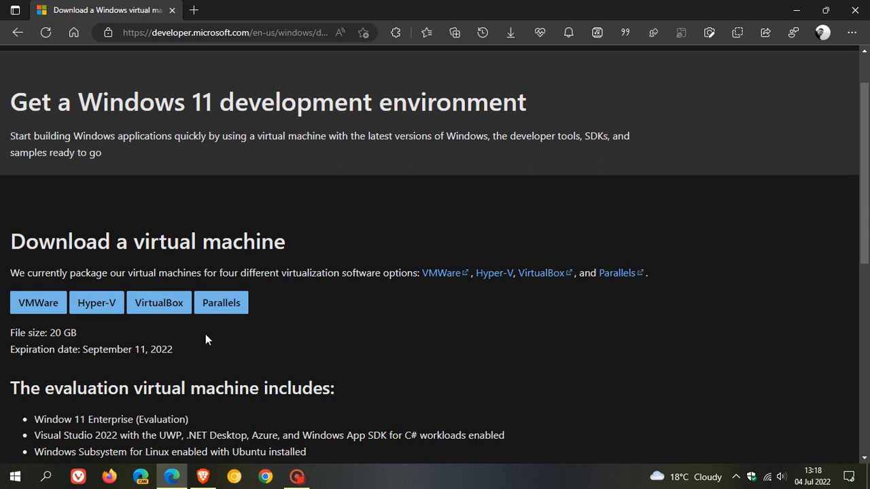
pyautogui.moveTo(452, 321)
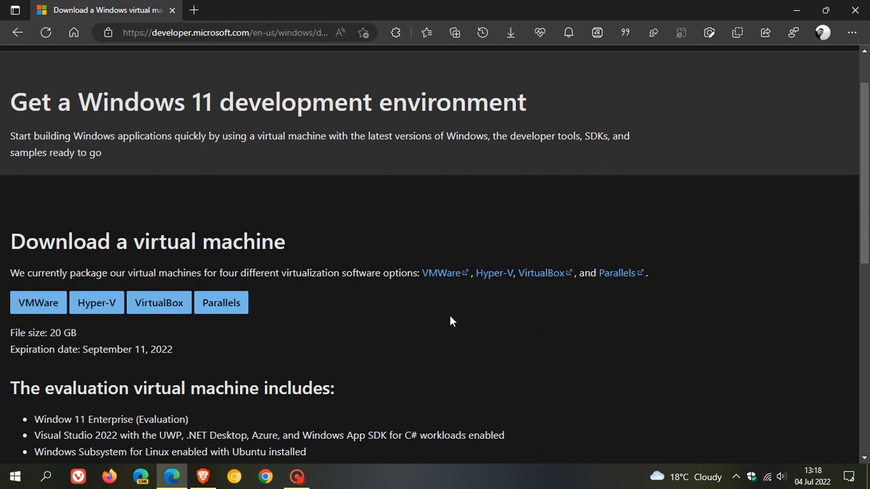
pyautogui.moveTo(591, 326)
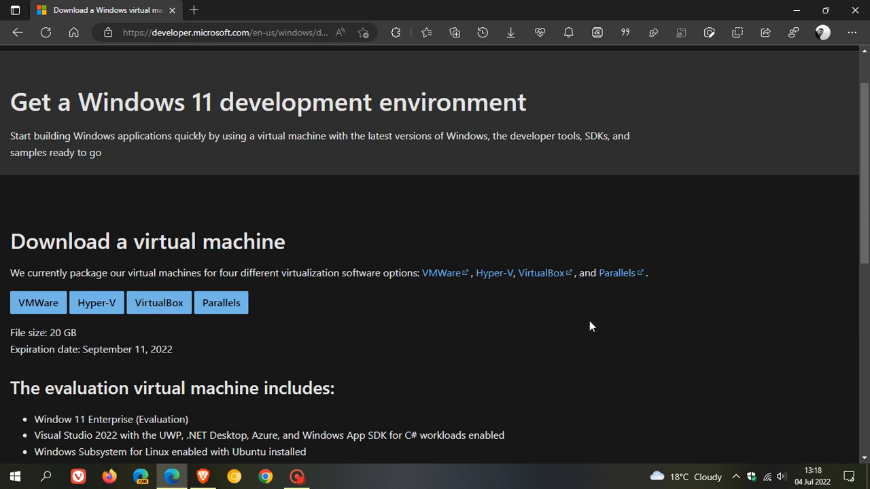
pyautogui.moveTo(631, 327)
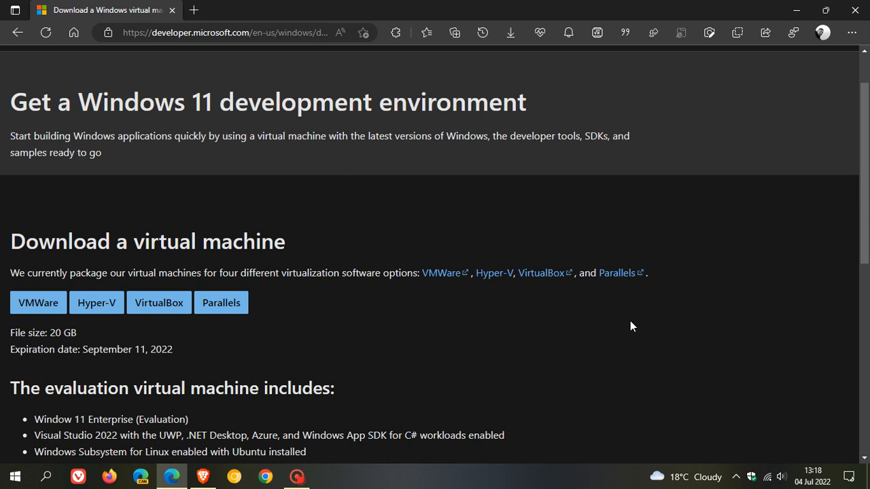
pyautogui.moveTo(629, 323)
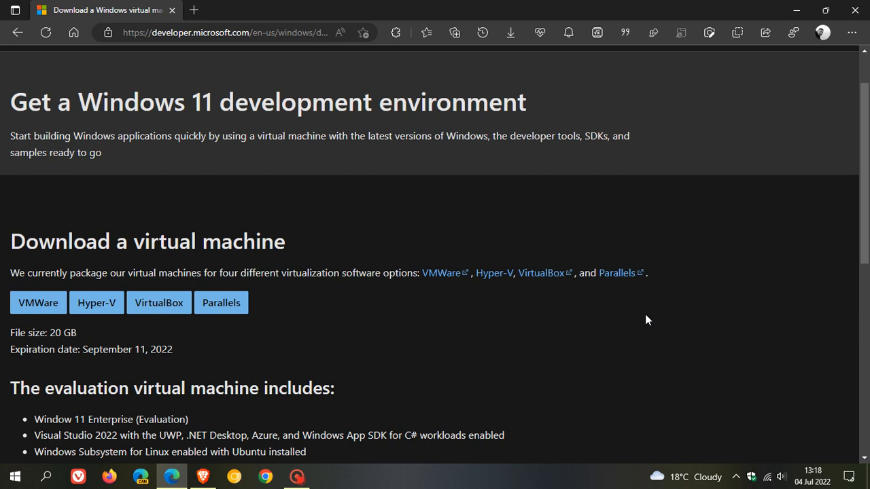
pyautogui.scroll(-3)
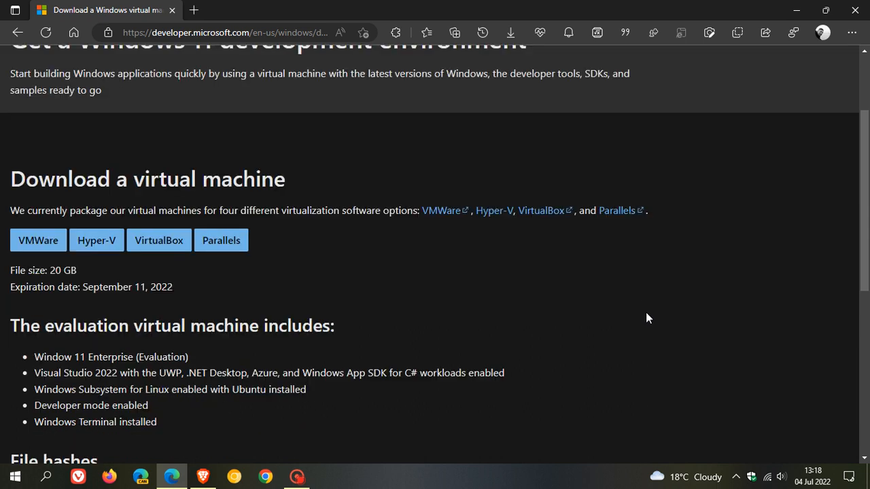
pyautogui.moveTo(549, 247)
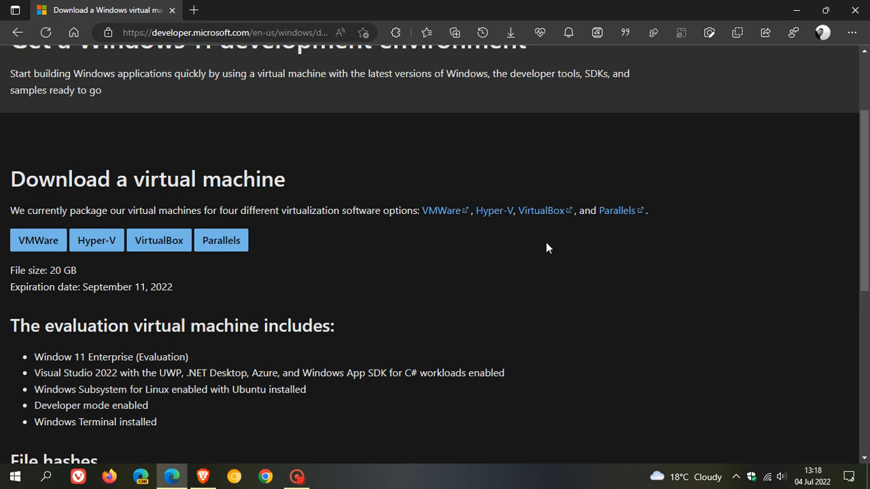
pyautogui.moveTo(539, 263)
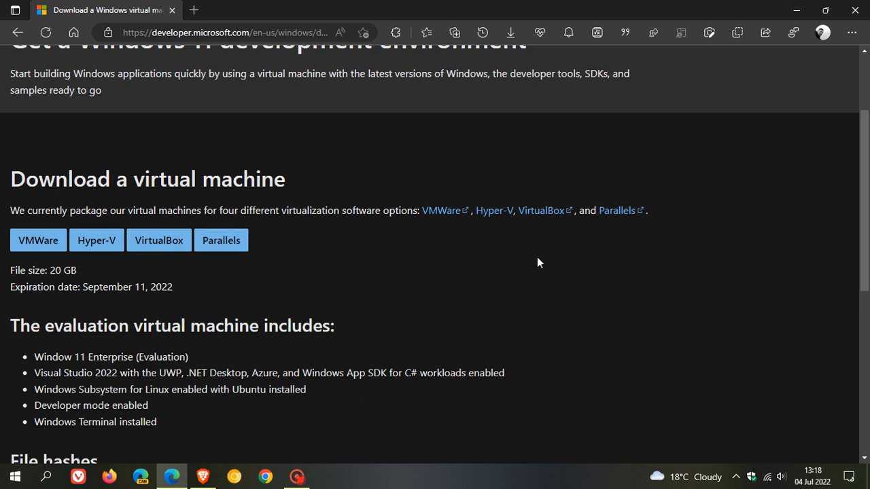
pyautogui.moveTo(548, 257)
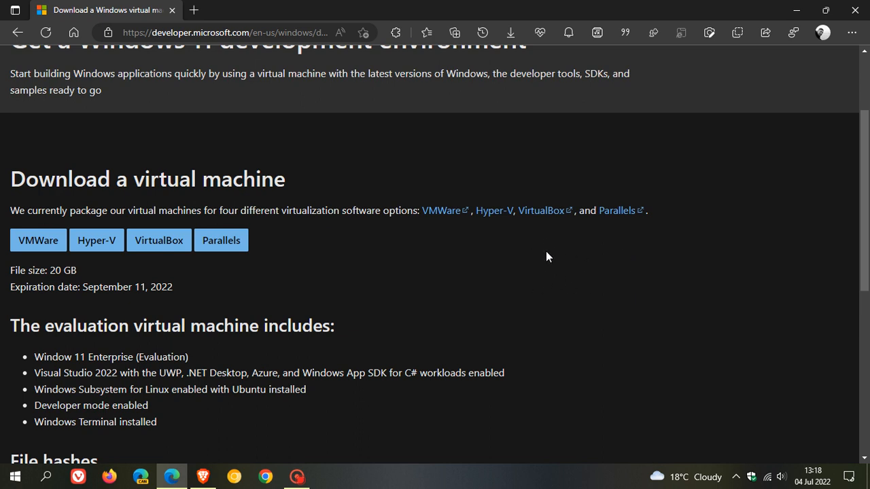
pyautogui.moveTo(214, 309)
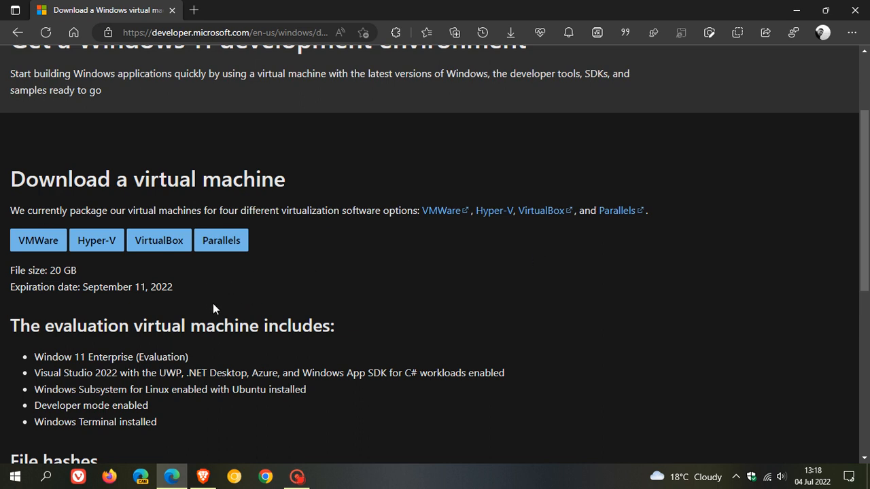
pyautogui.moveTo(169, 305)
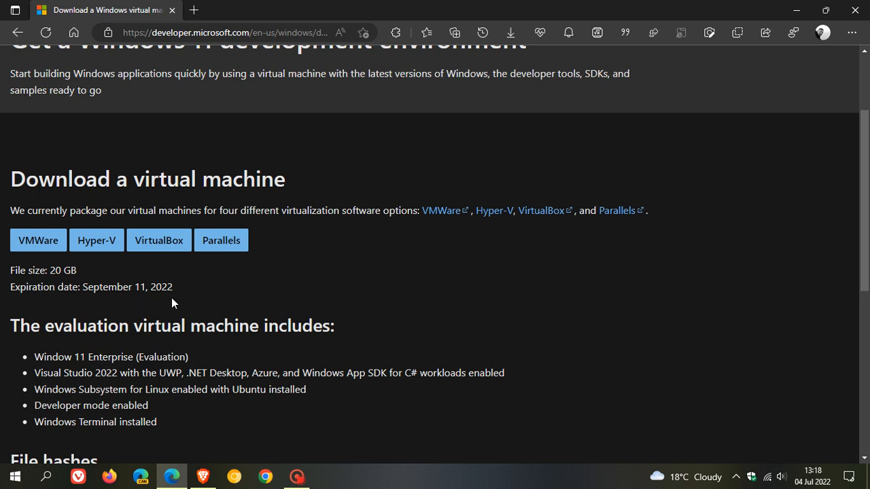
pyautogui.moveTo(382, 268)
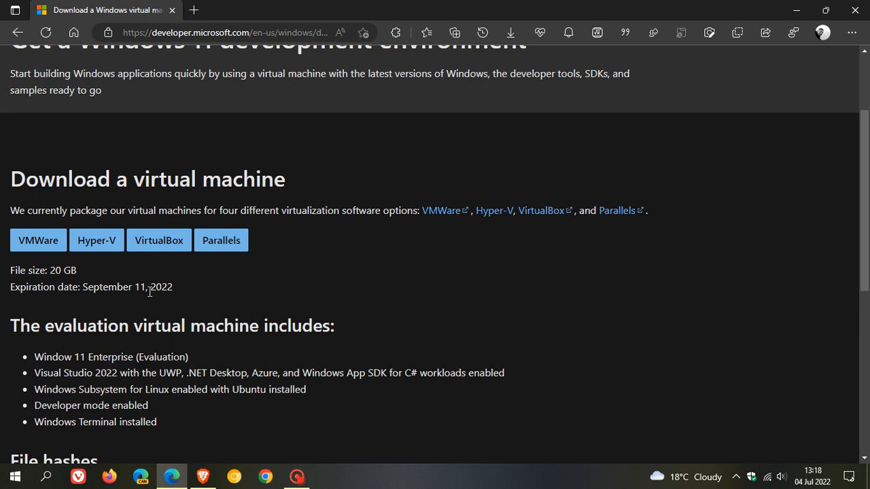
pyautogui.moveTo(211, 295)
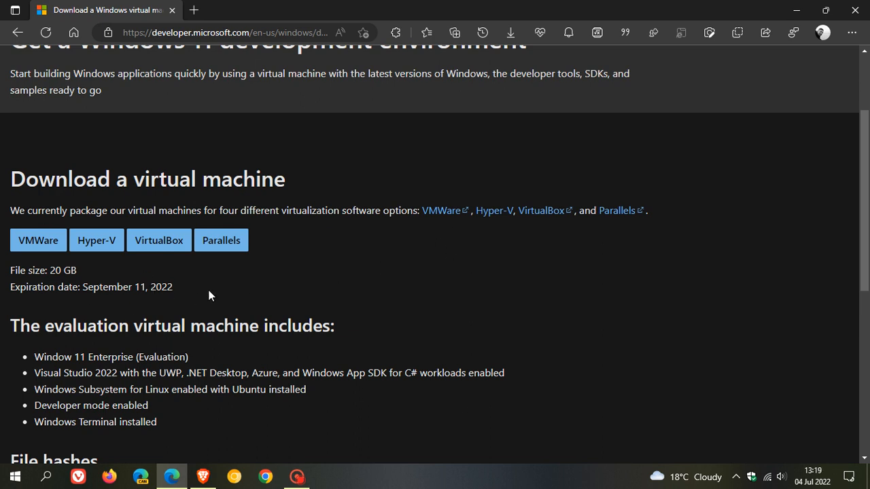
pyautogui.moveTo(596, 285)
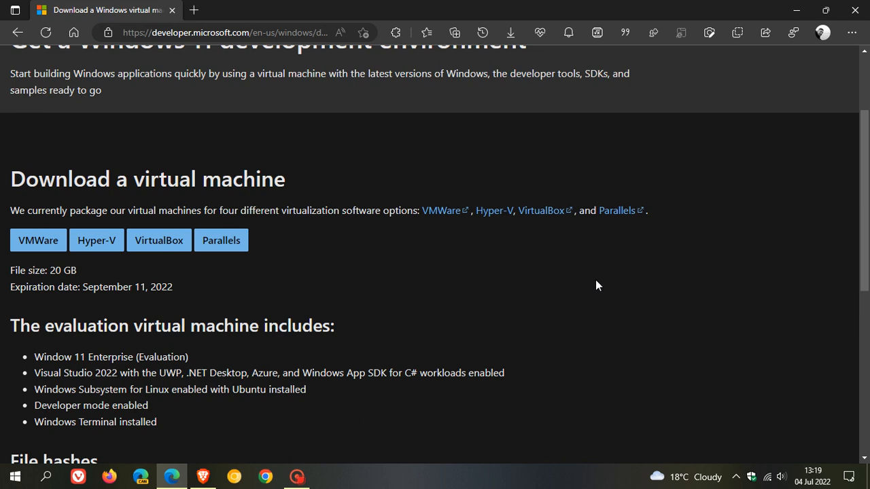
# Scroll down to the included features and the File hashes table of VM packages.
pyautogui.scroll(-3)
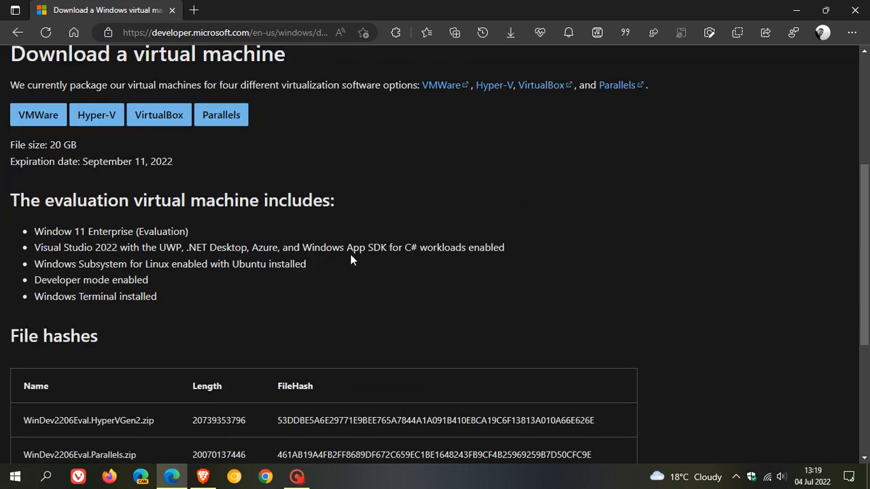
pyautogui.moveTo(205, 231)
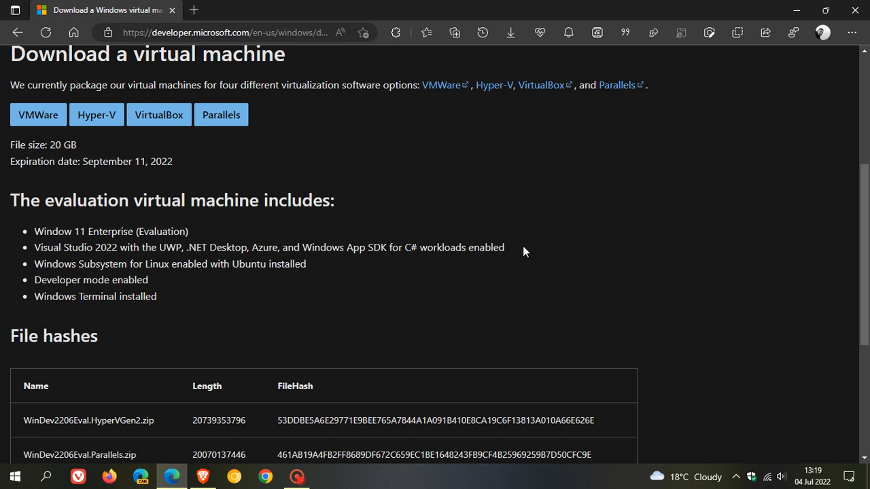
pyautogui.moveTo(529, 252)
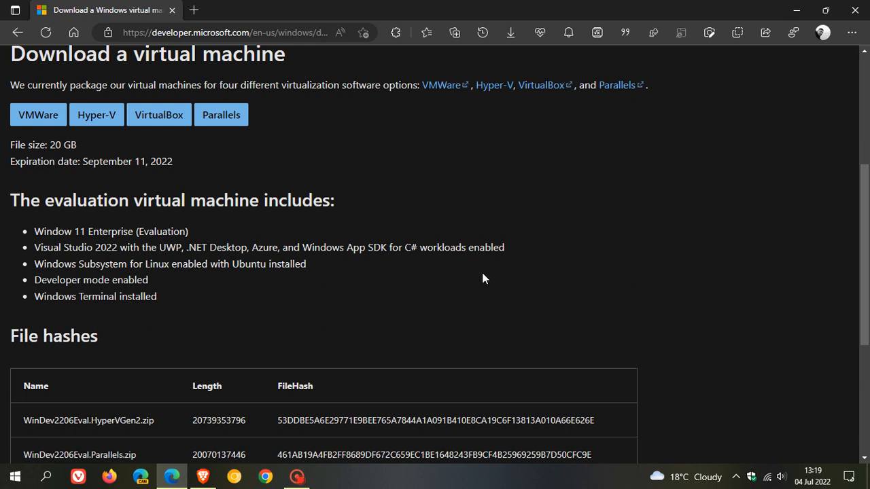
pyautogui.moveTo(333, 265)
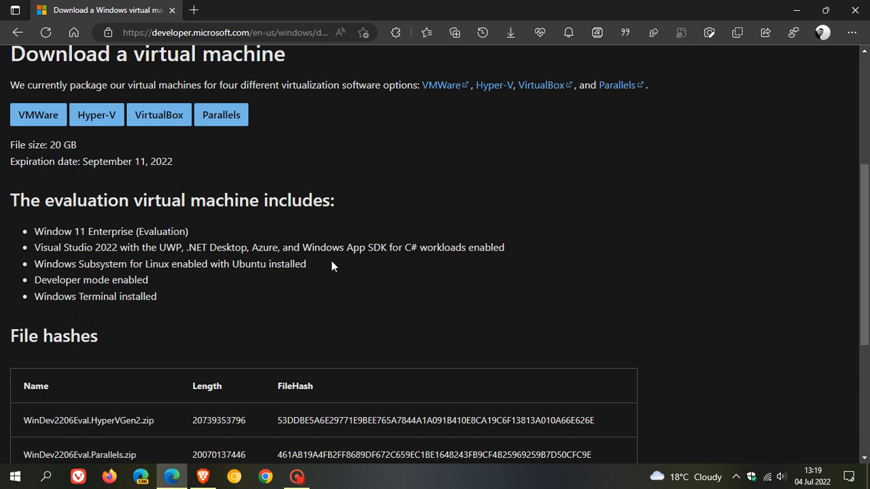
pyautogui.moveTo(190, 290)
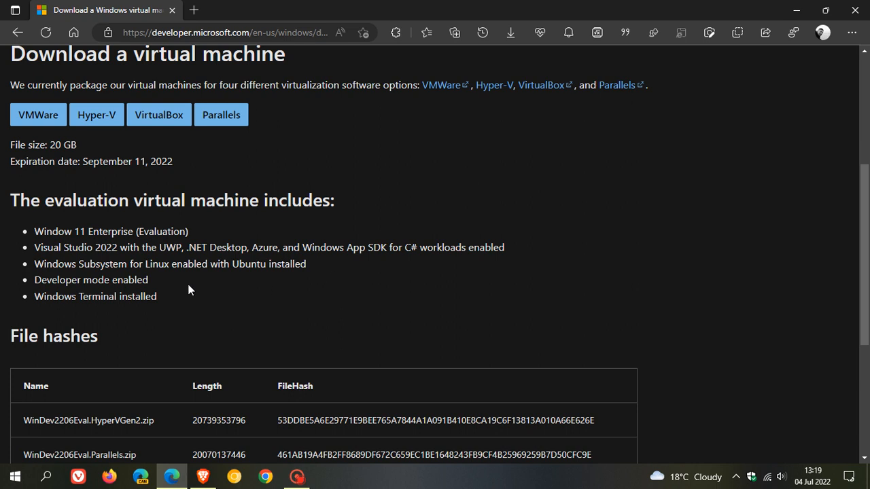
pyautogui.moveTo(178, 304)
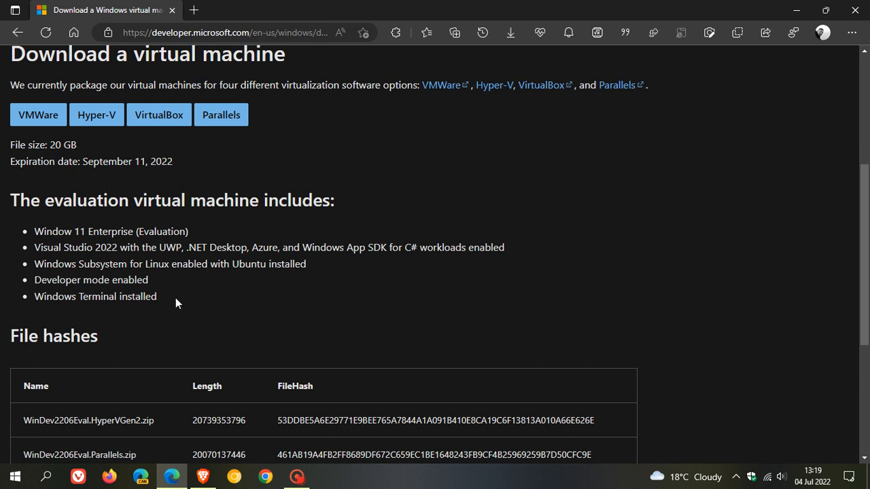
pyautogui.moveTo(435, 301)
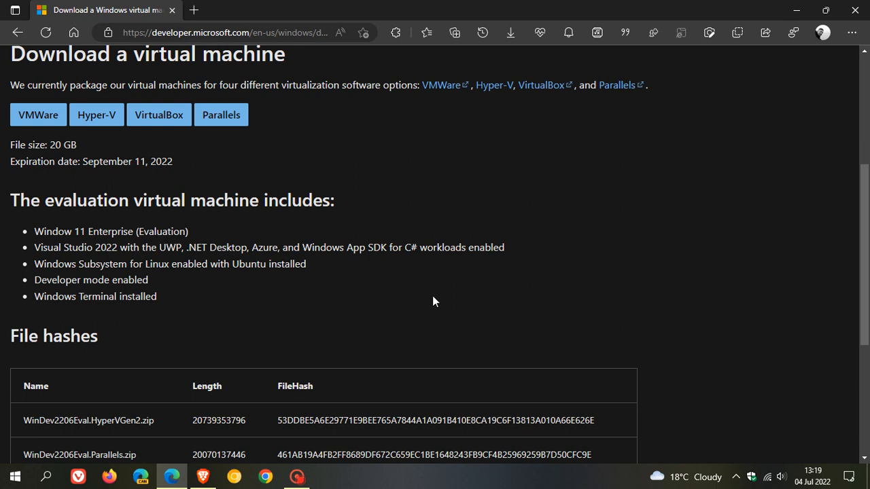
pyautogui.moveTo(739, 300)
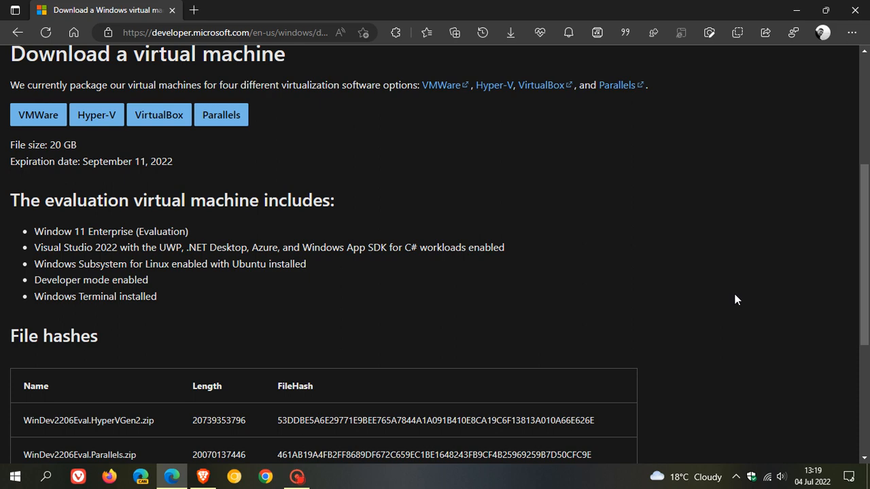
# Scroll back up to the page header and VM download options.
pyautogui.scroll(3)
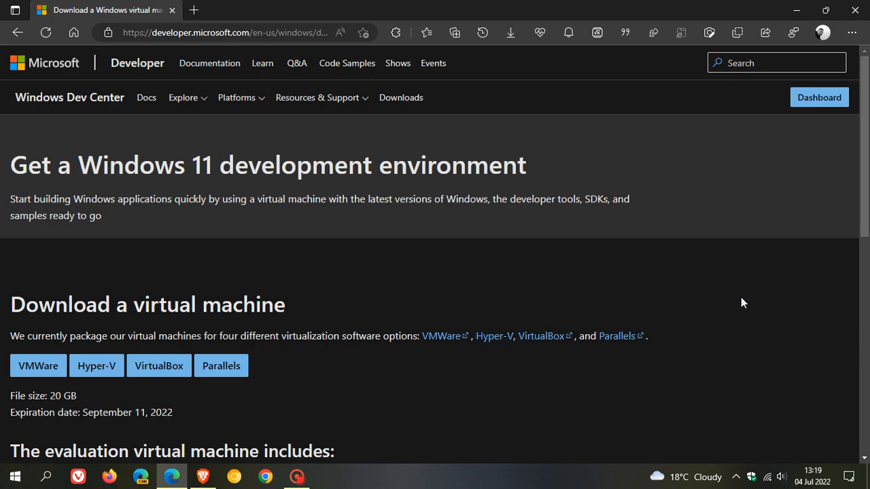
pyautogui.moveTo(733, 311)
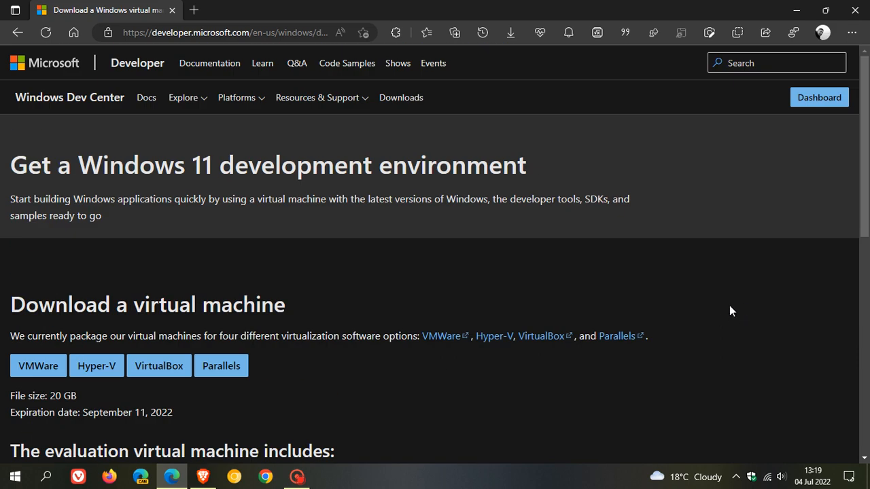
pyautogui.moveTo(720, 300)
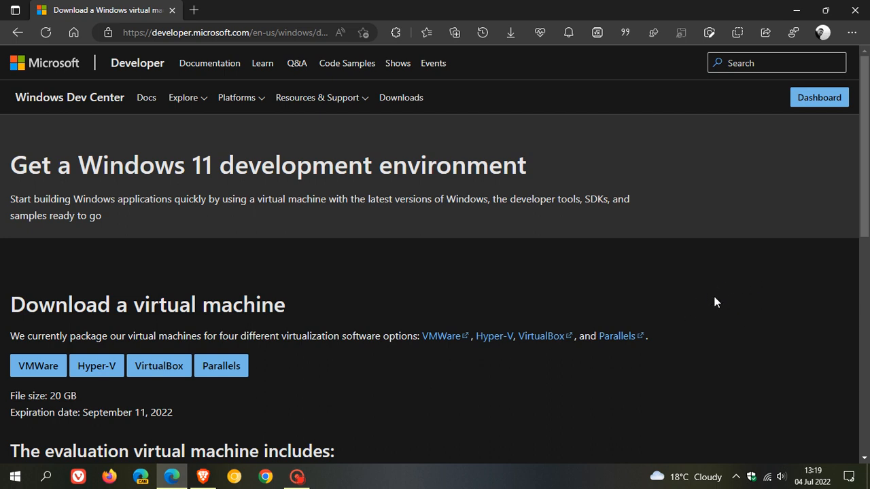
pyautogui.moveTo(731, 296)
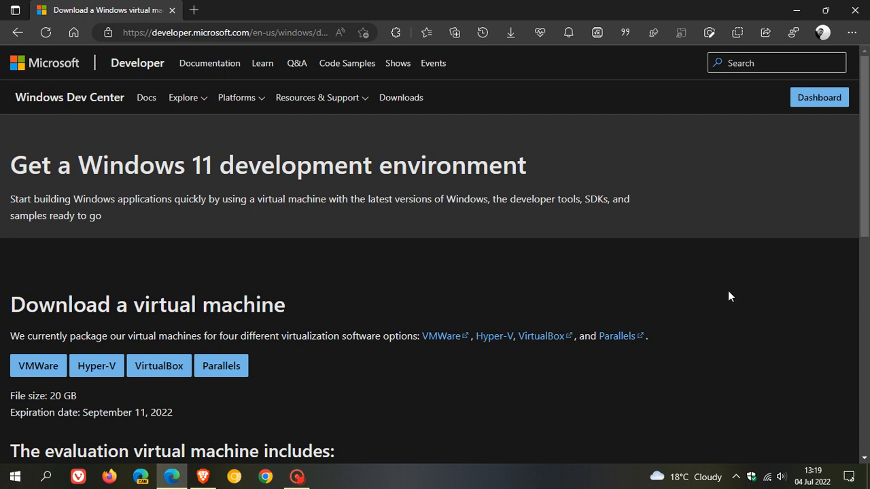